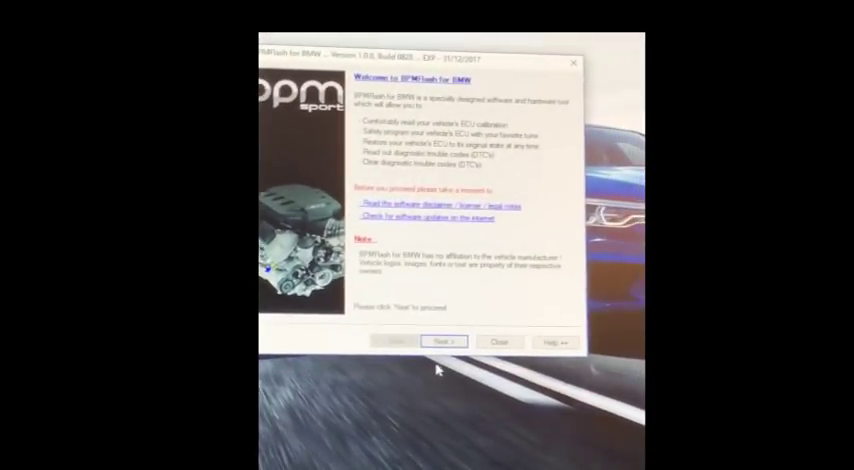
- Continue from the welcome page to the computer and system information step
left_click(468, 340)
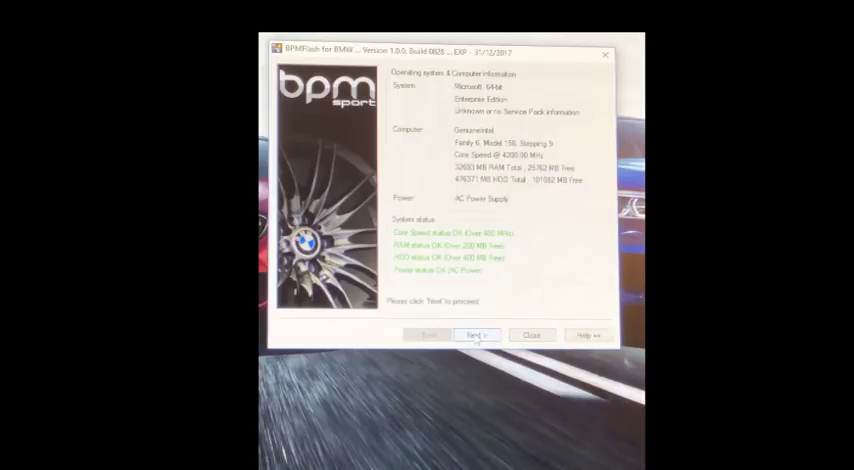
- Run vehicle detection to show the car's Bosch ECU type, vehicle ID and USB interface
left_click(476, 336)
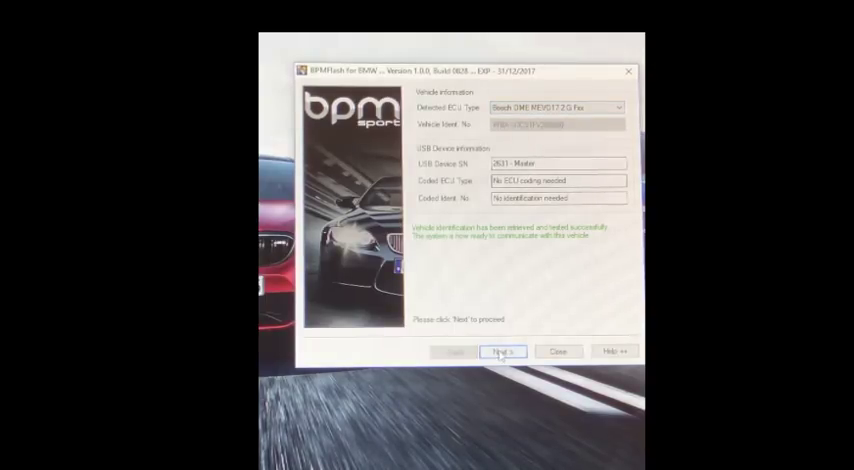
- Choose Program ECU Memory, select the Tuned file from the Tuned Files folder and begin flashing
left_click(502, 352)
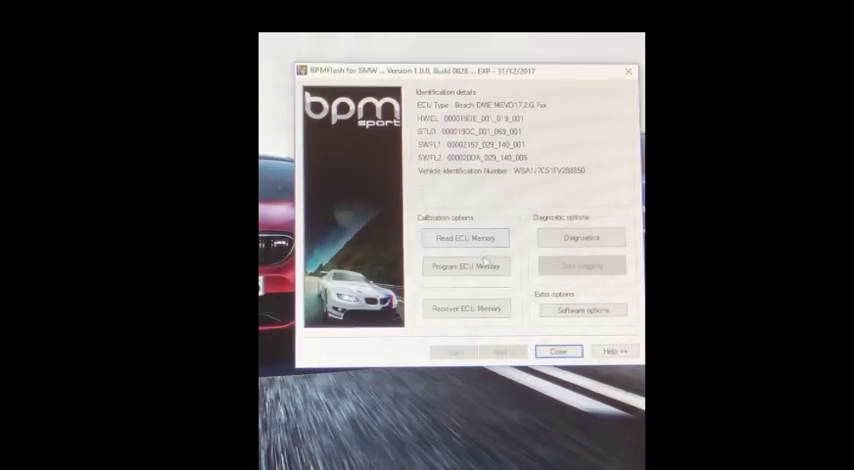
left_click(466, 266)
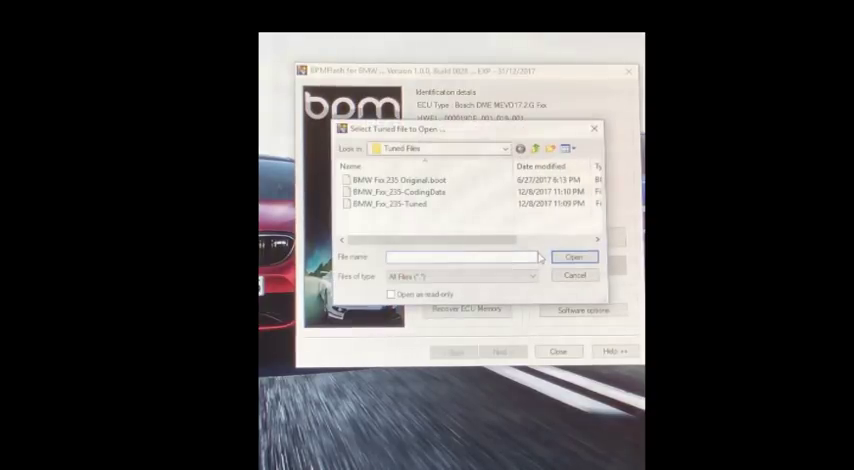
left_click(420, 204)
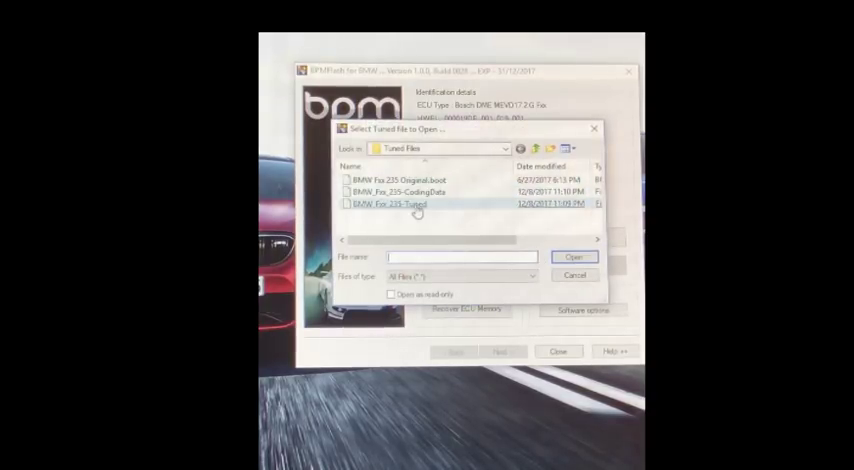
left_click(572, 256)
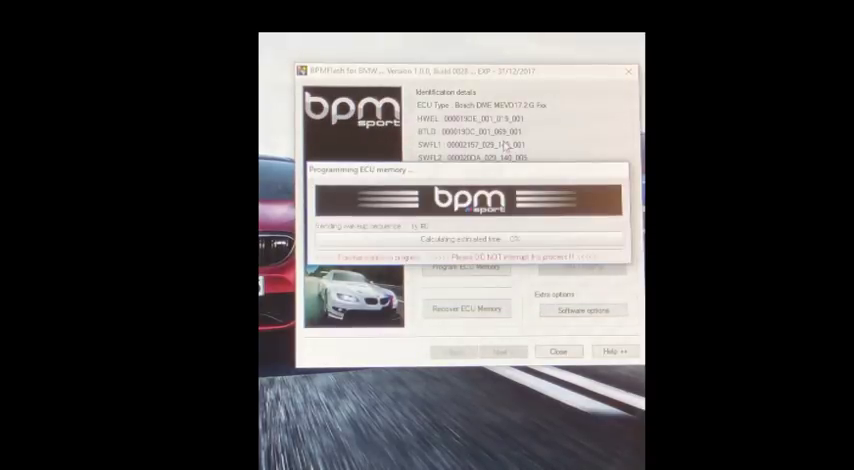